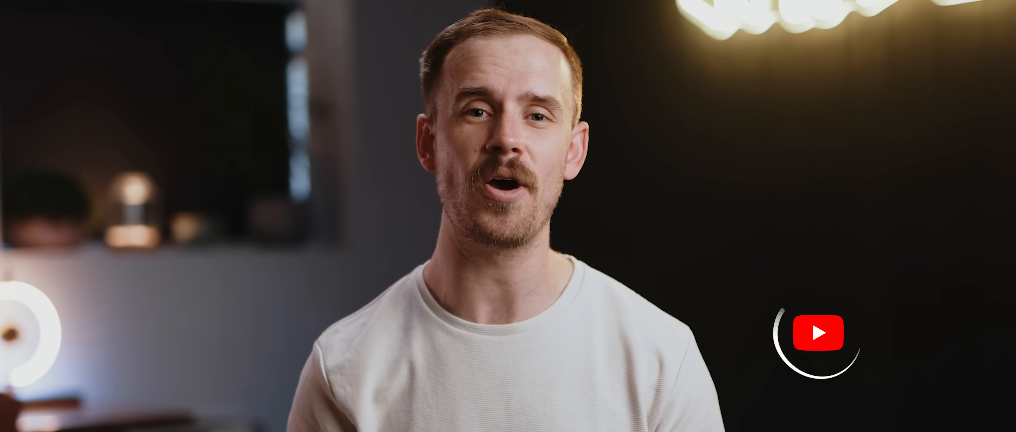
left_click(821, 336)
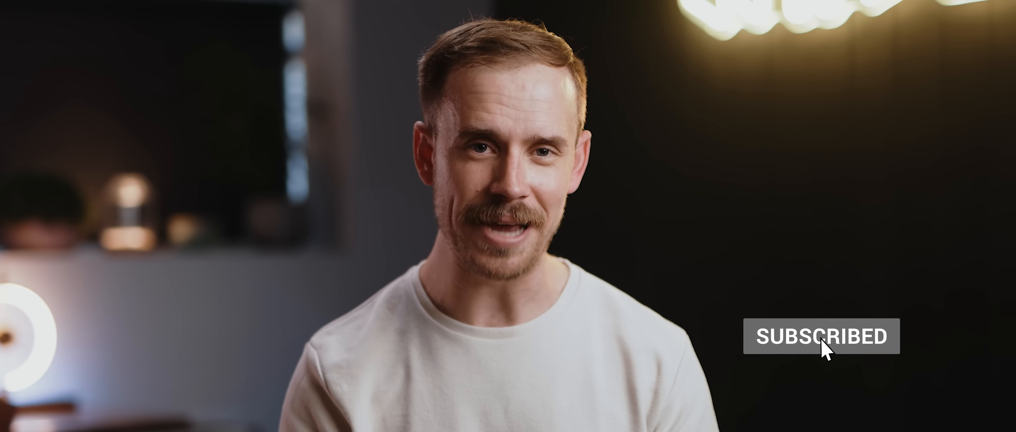